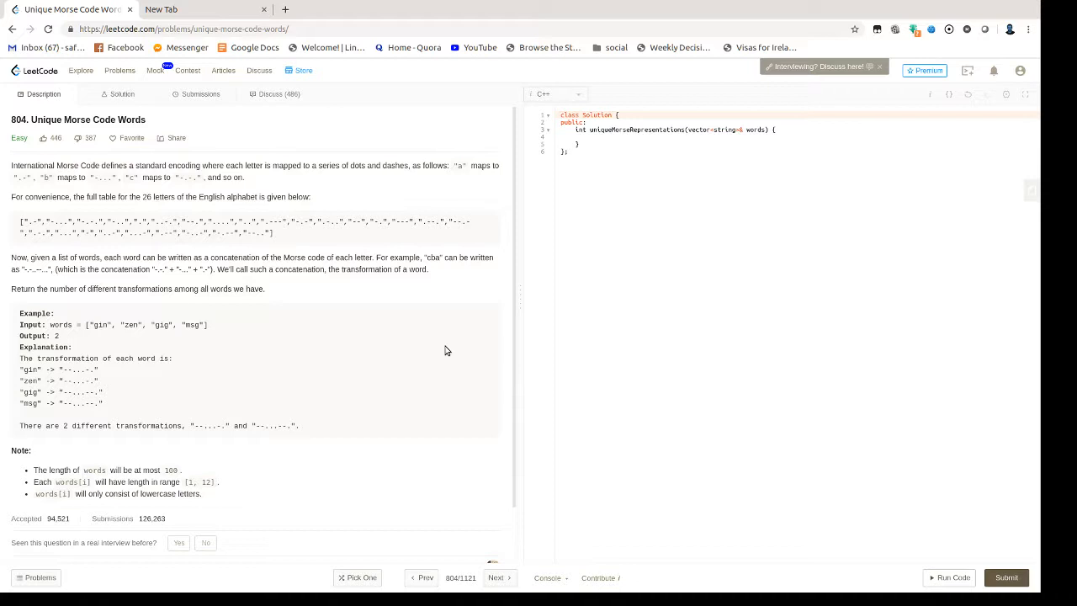
{"action": "mouse_move", "coordinate": [255, 179]}
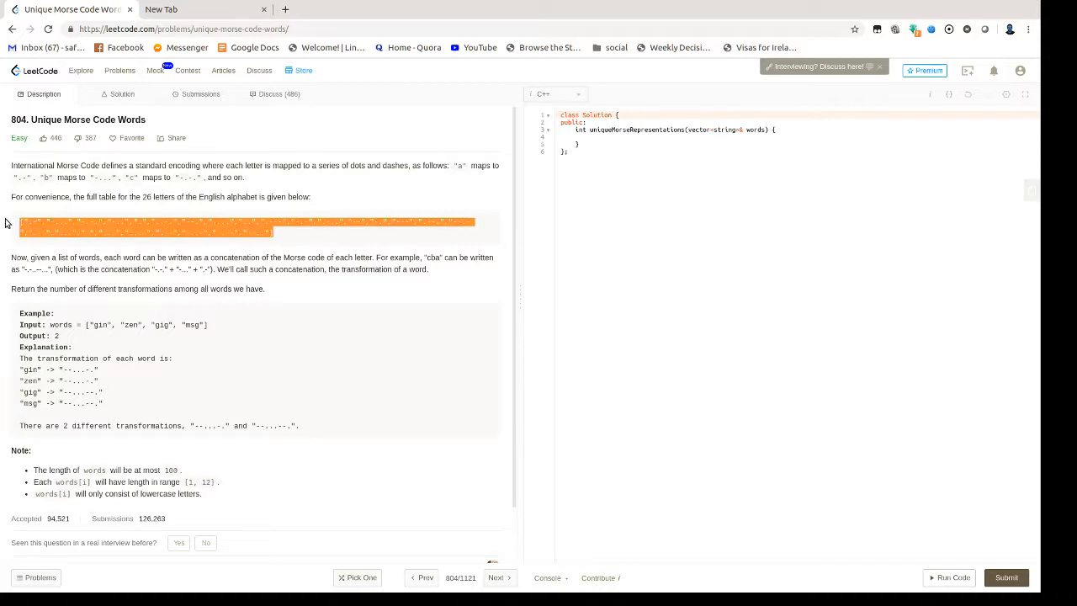
{"action": "mouse_move", "coordinate": [211, 217]}
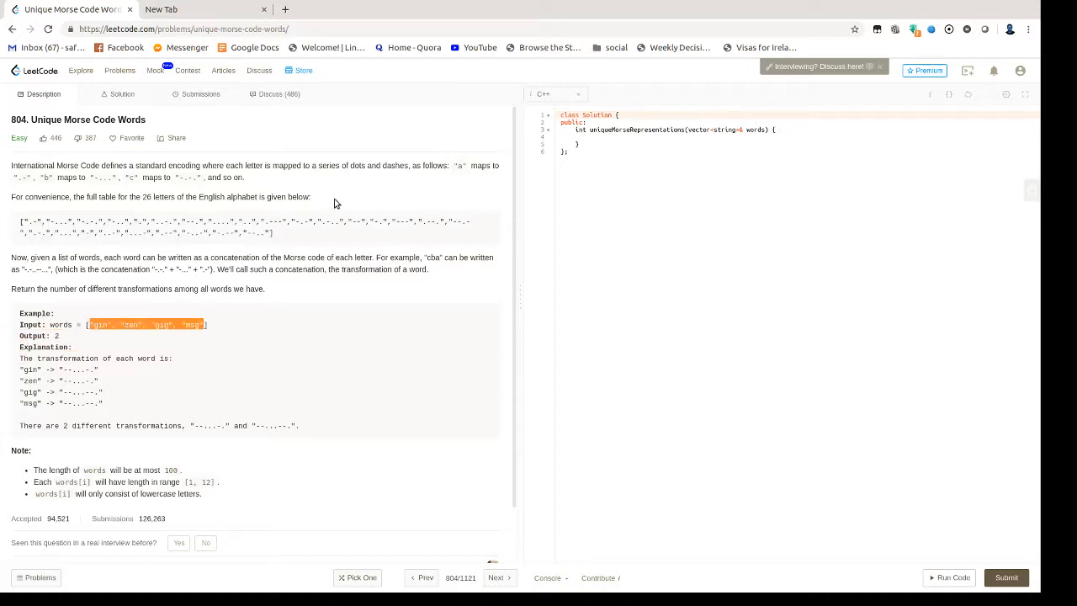
{"action": "mouse_move", "coordinate": [294, 246]}
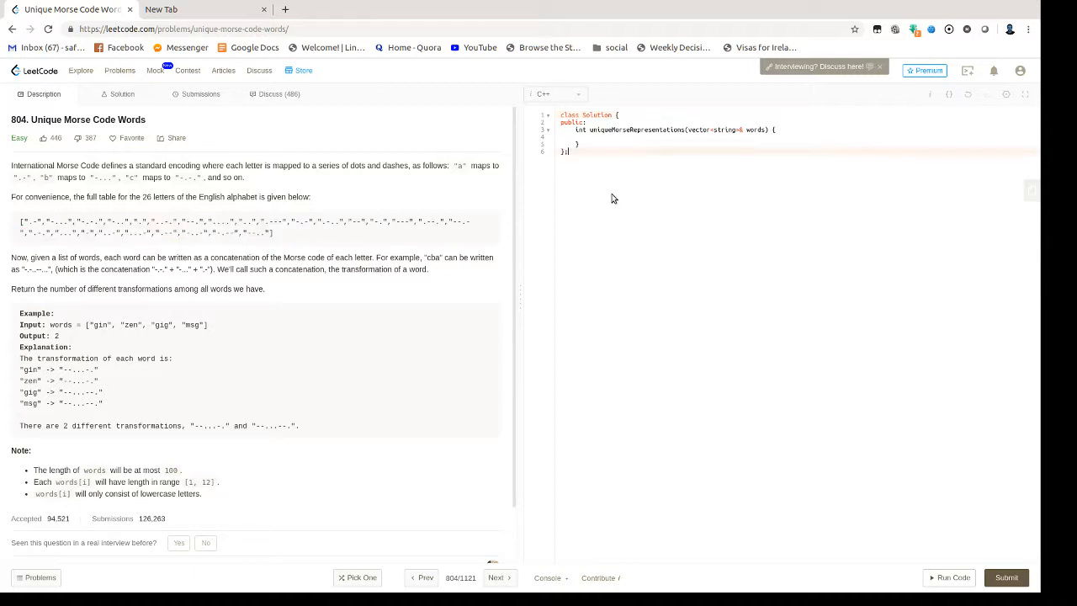
{"action": "mouse_move", "coordinate": [862, 184]}
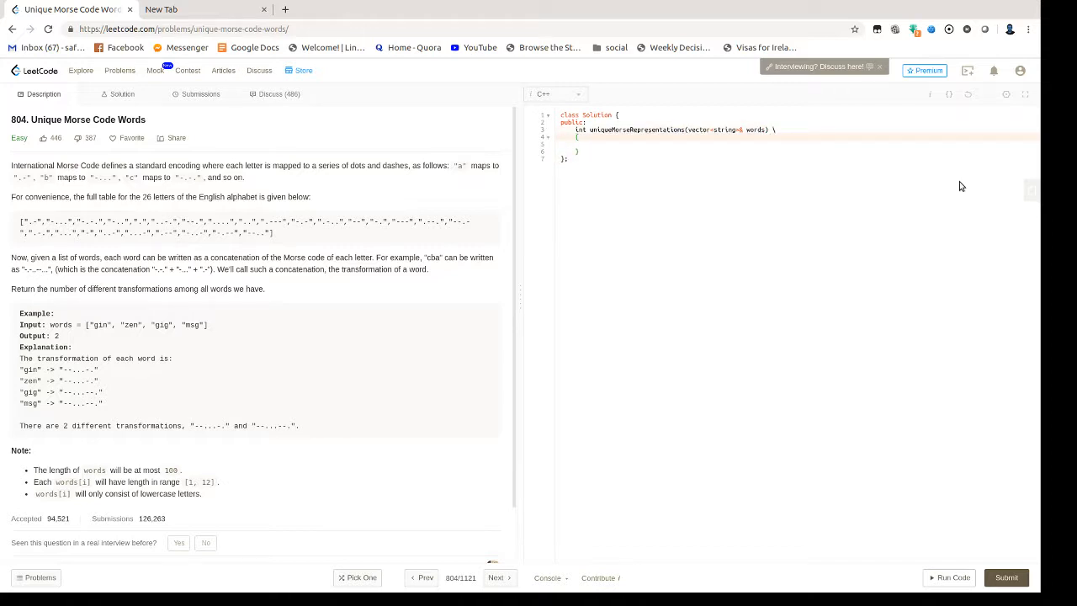
Declare std::set<std::string> codes; in the function body and return codes.size();
{"action": "key", "text": "Enter"}
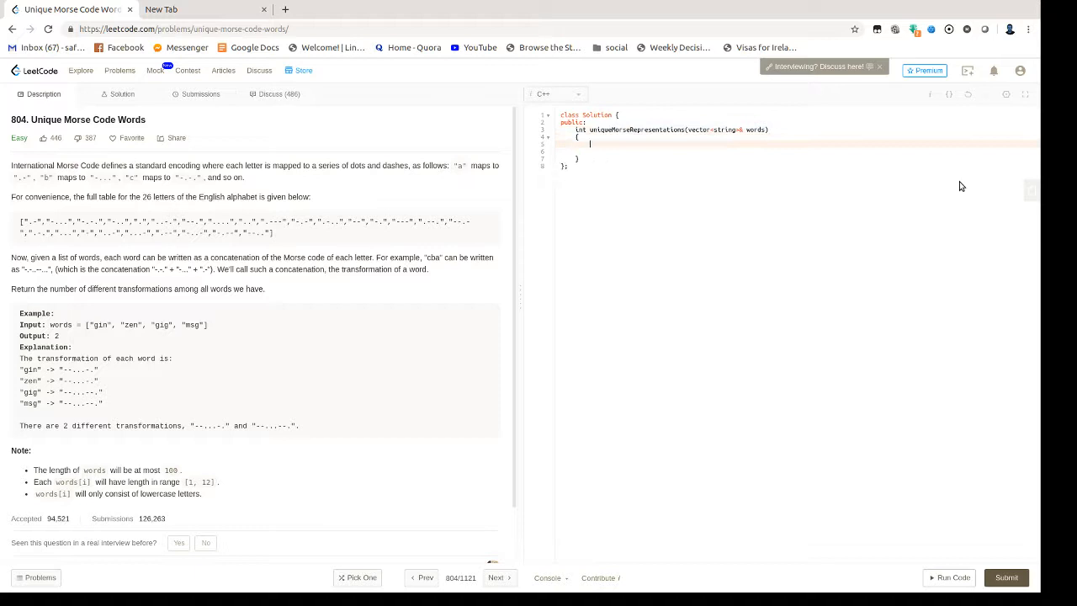
{"action": "type", "text": "std::set<str"}
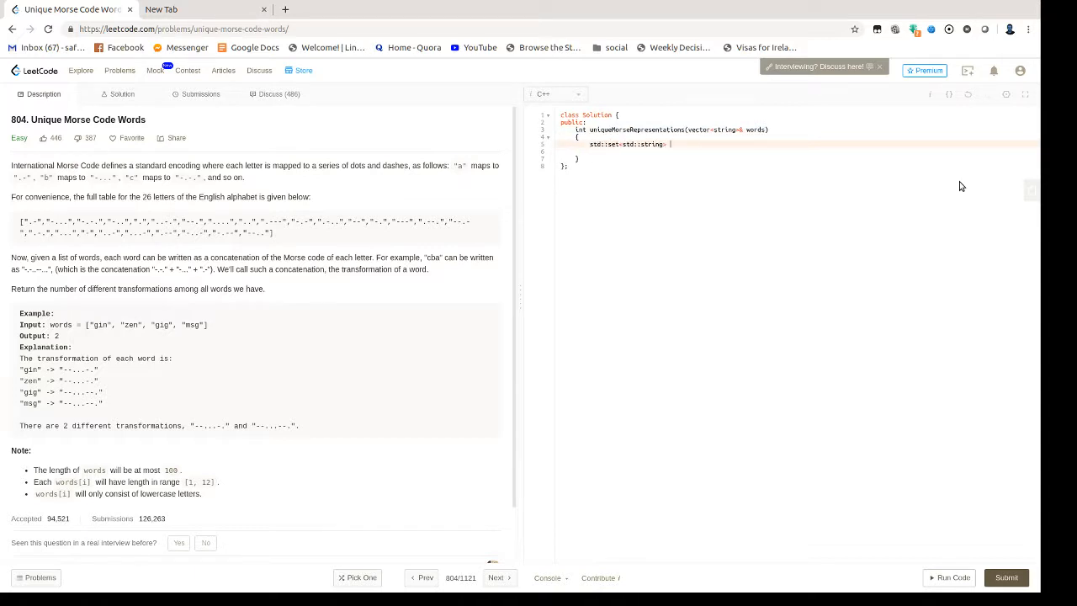
{"action": "type", "text": "codes;"}
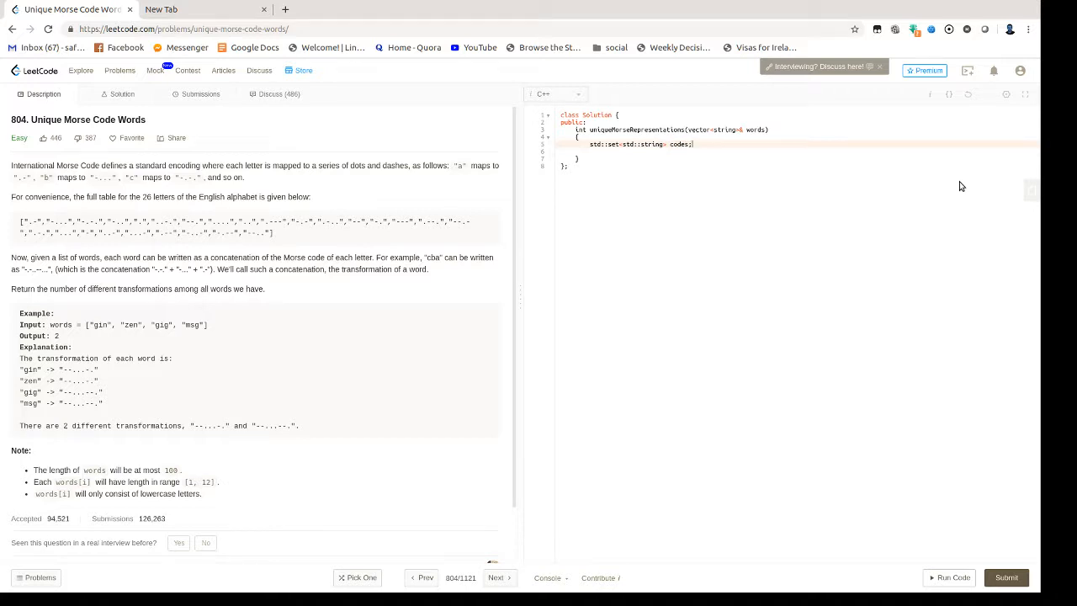
{"action": "key", "text": "Return"}
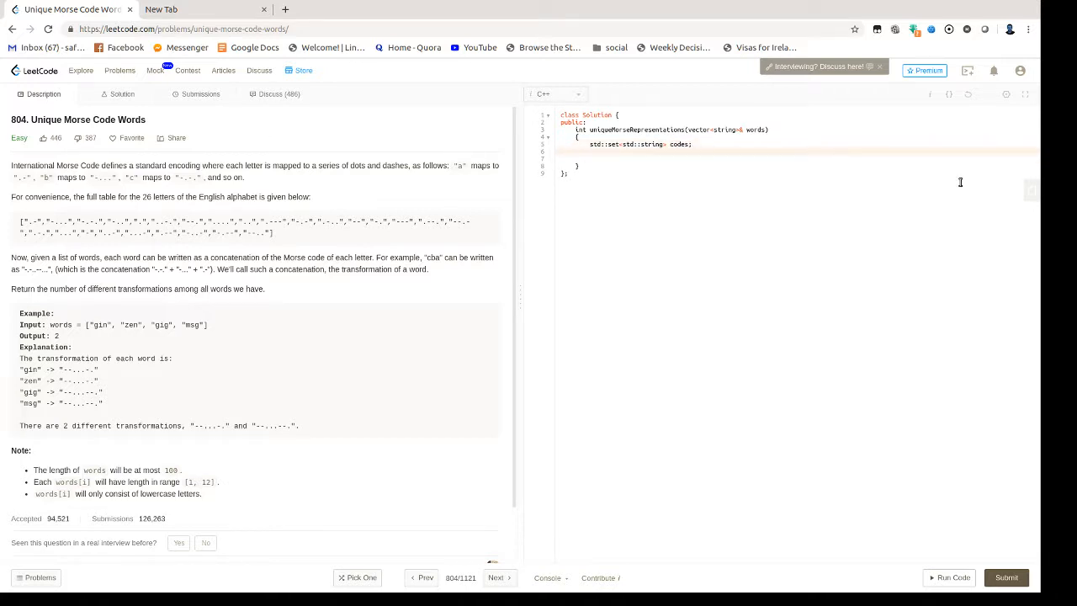
{"action": "type", "text": "return codes."}
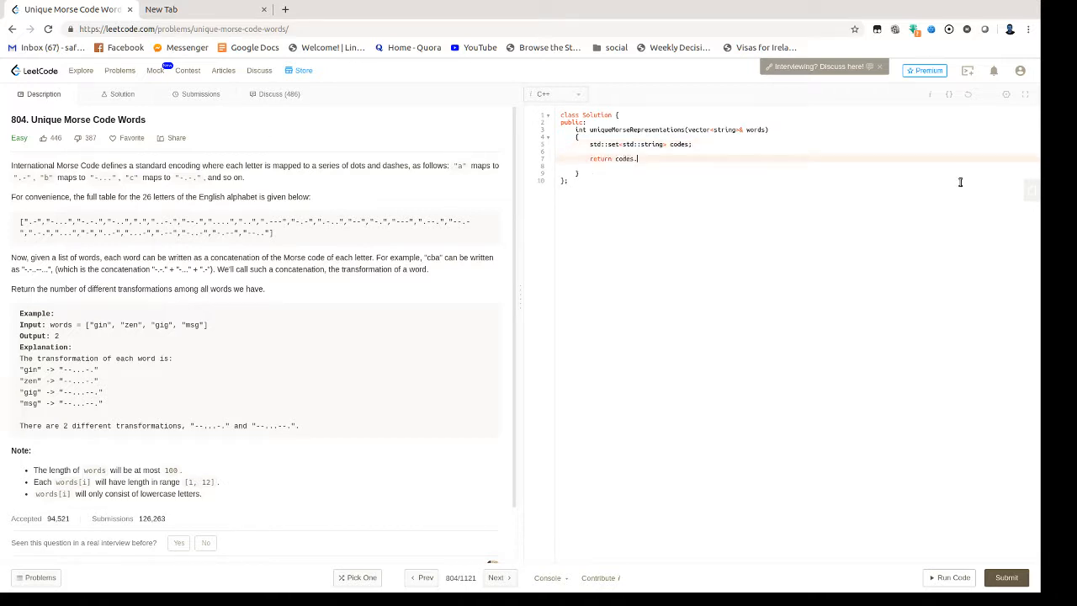
{"action": "type", "text": "size();"}
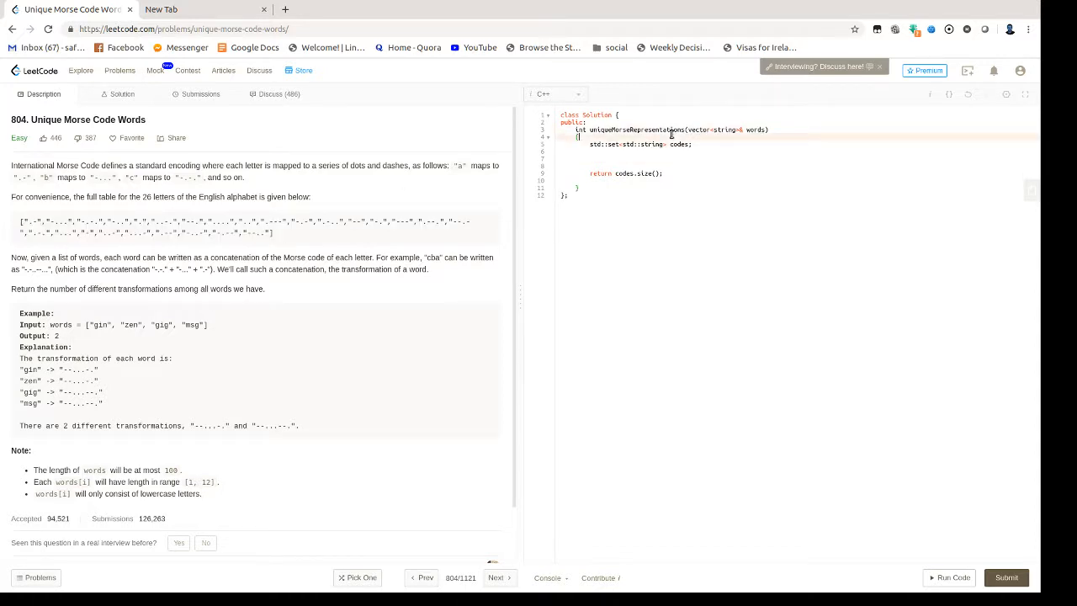
{"action": "mouse_move", "coordinate": [770, 150]}
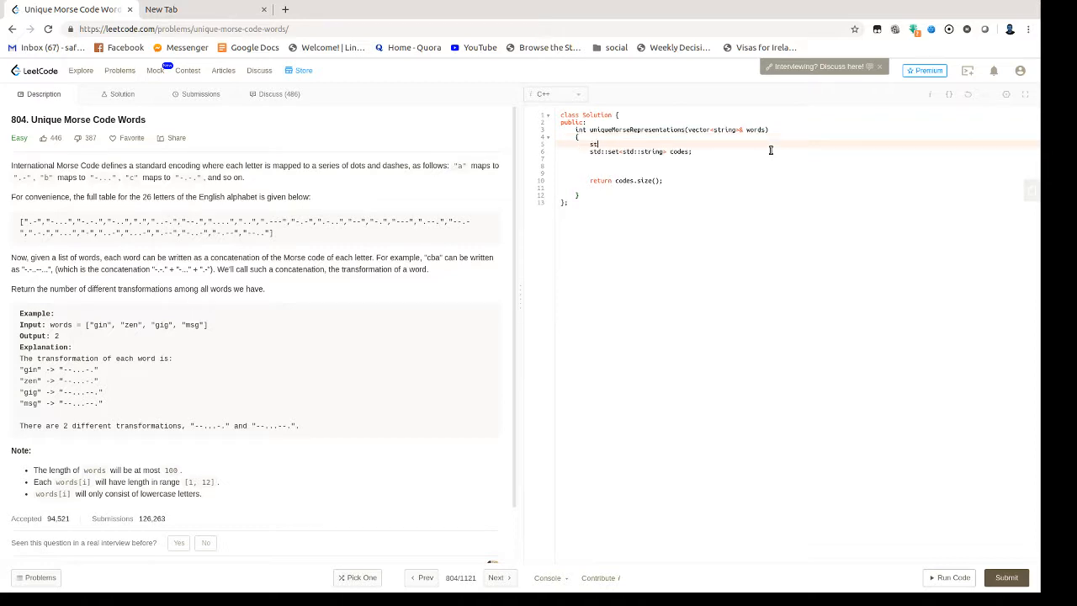
Declare std::vector<std::string> table = { ... } with the 26 Morse code strings
{"action": "type", "text": "std::vector<std::string>"}
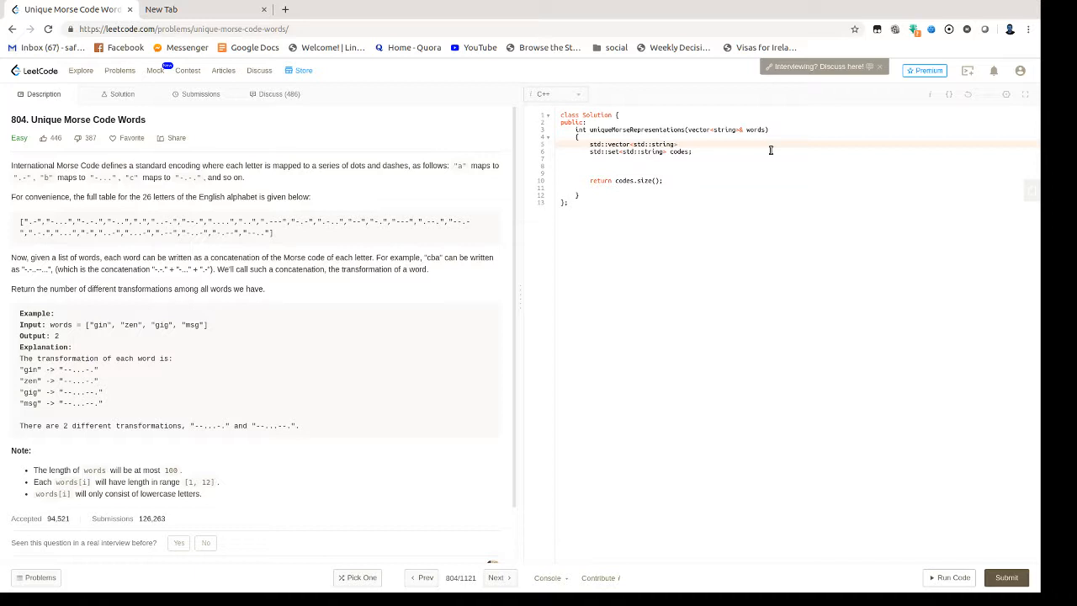
{"action": "type", "text": "table ="}
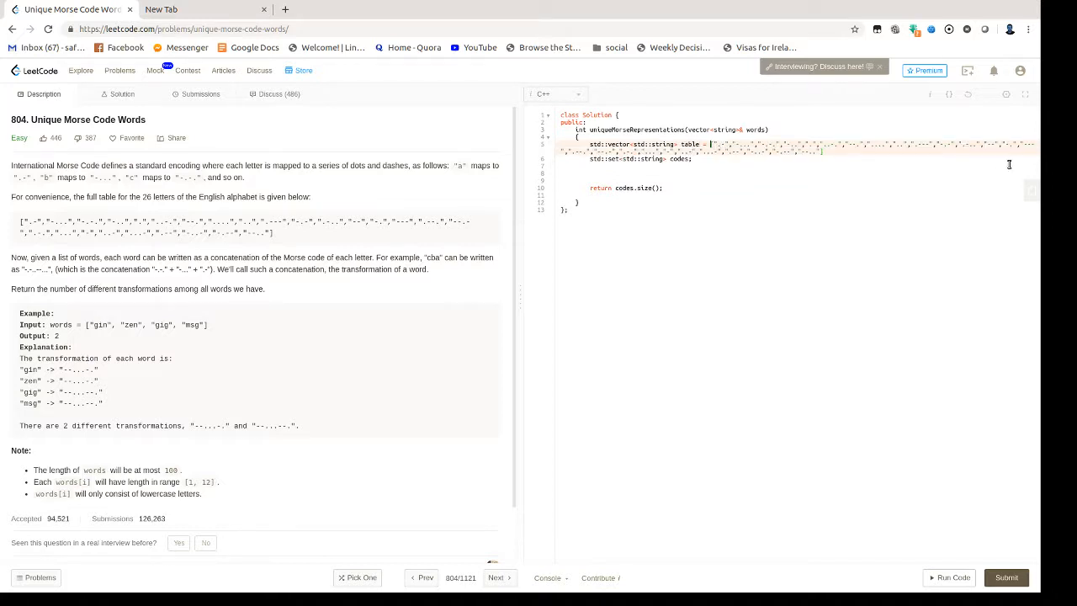
{"action": "type", "text": "{}"}
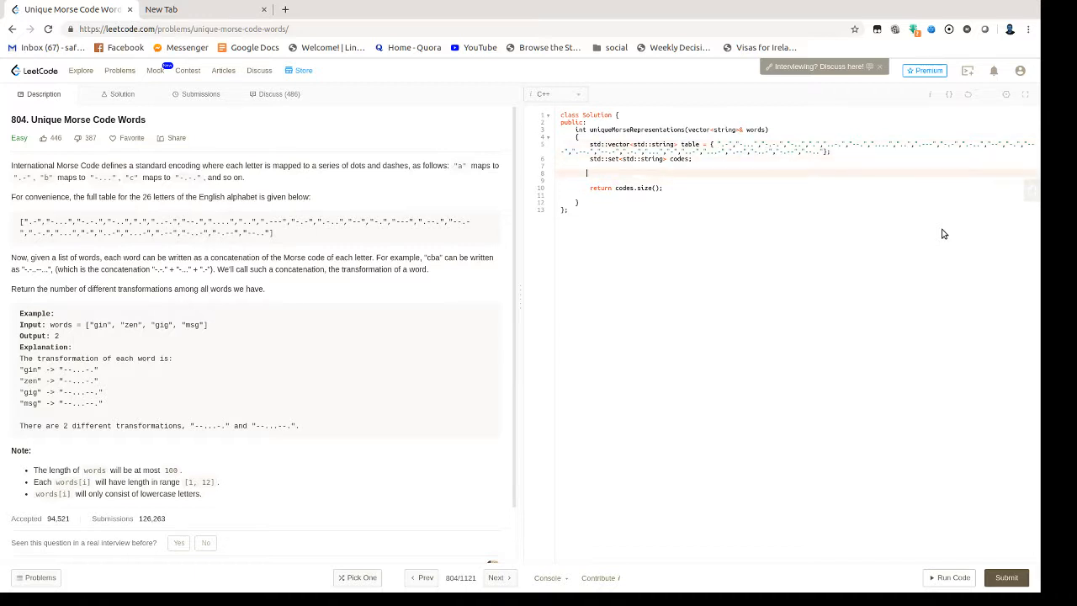
Write the for loop over words concatenating table[w[i] - 'a'] into result and codes.insert(result);
{"action": "type", "text": "for (auto"}
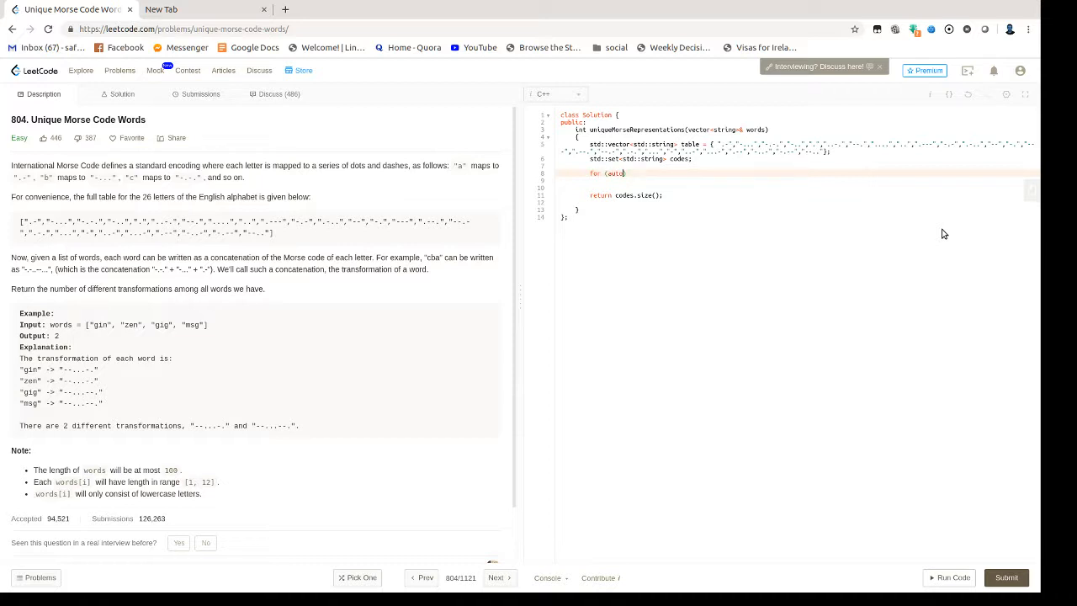
{"action": "type", "text": "& w : word"}
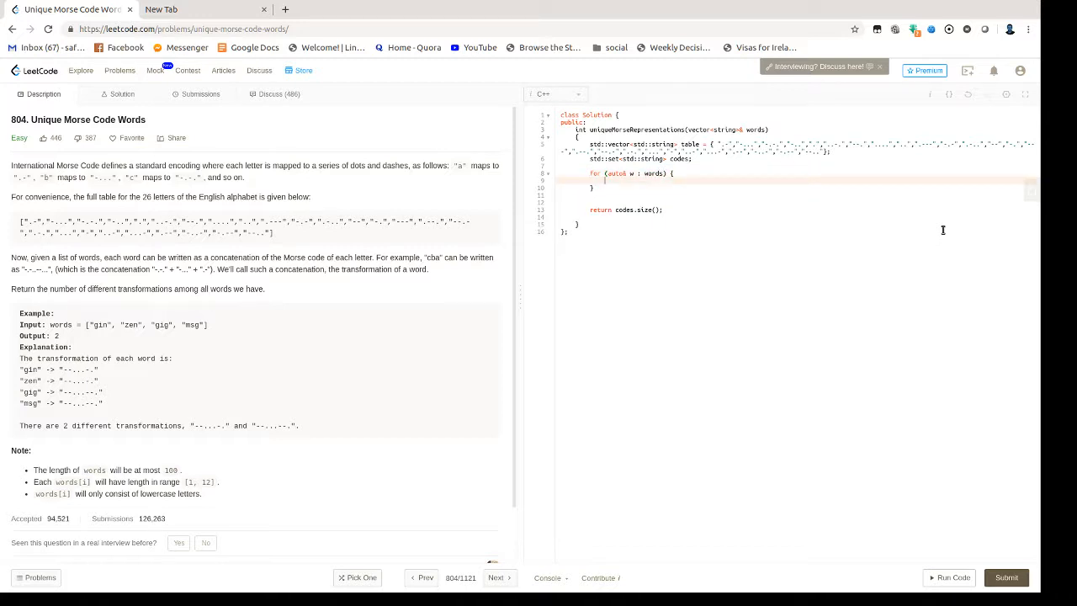
{"action": "type", "text": "std::result;"}
{"action": "type", "text": "result += table["}
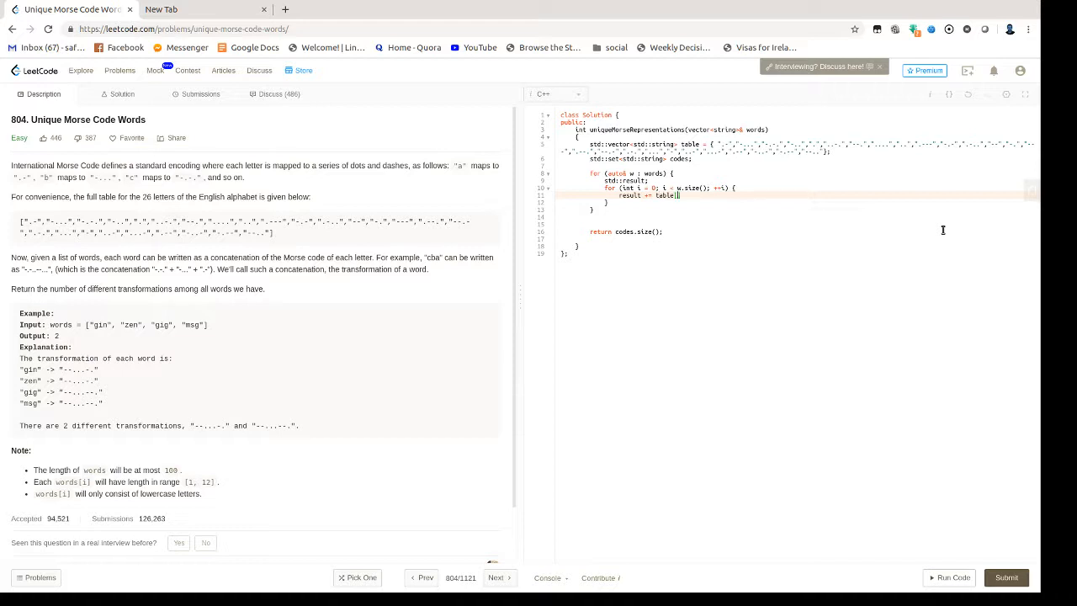
{"action": "type", "text": "w[i] - 'a'];"}
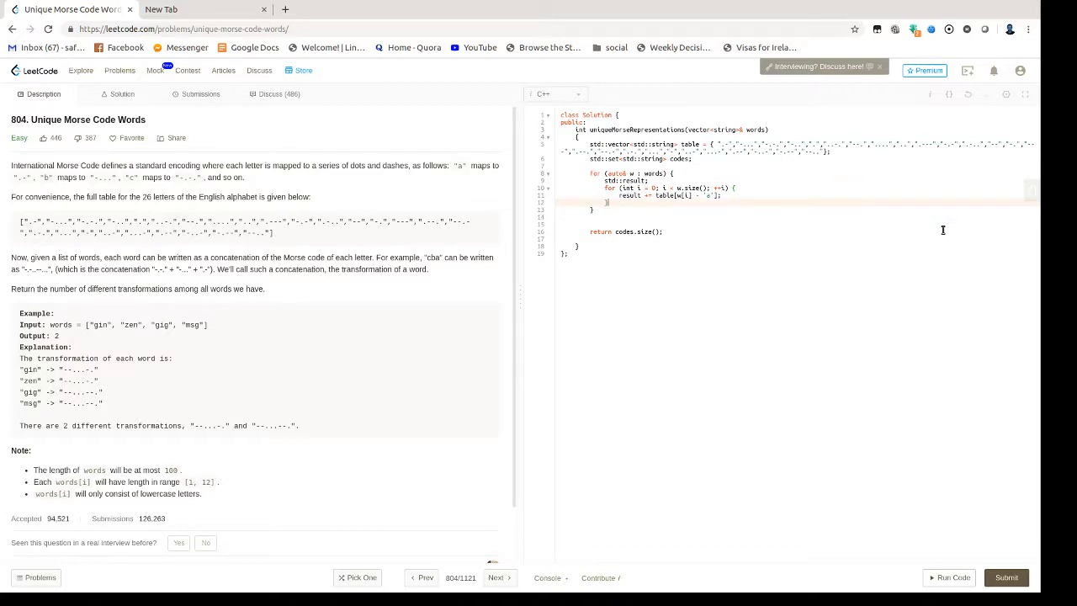
{"action": "type", "text": "codes."}
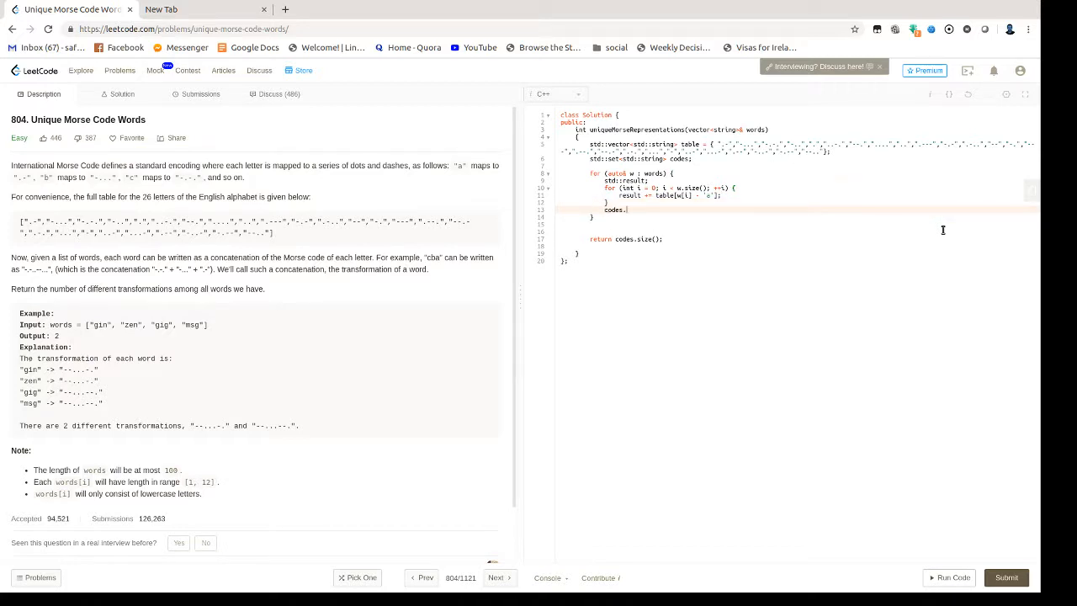
{"action": "type", "text": "insert(result"}
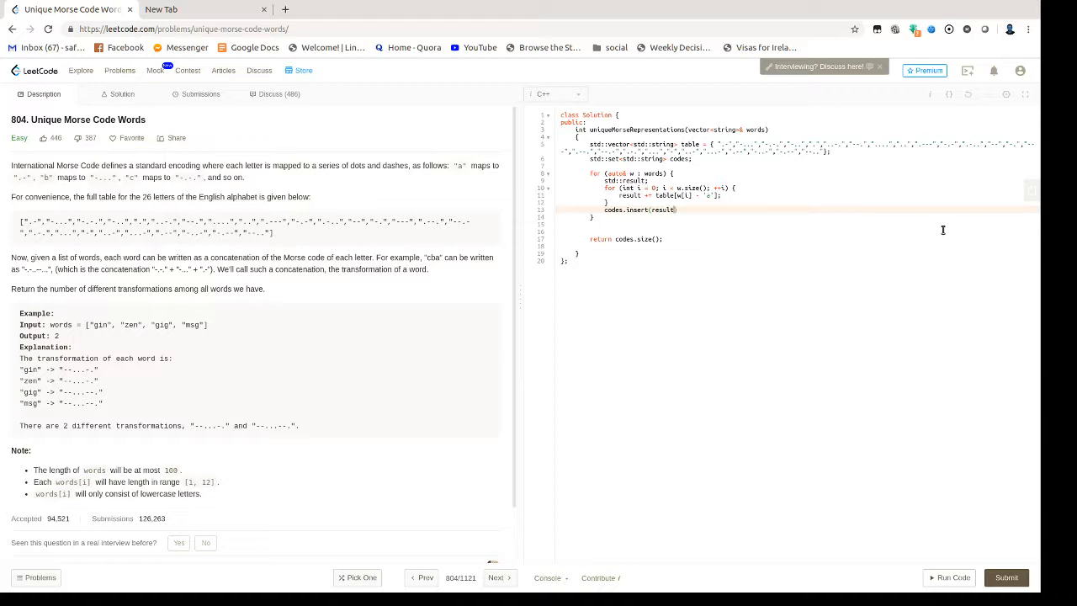
{"action": "type", "text": ";"}
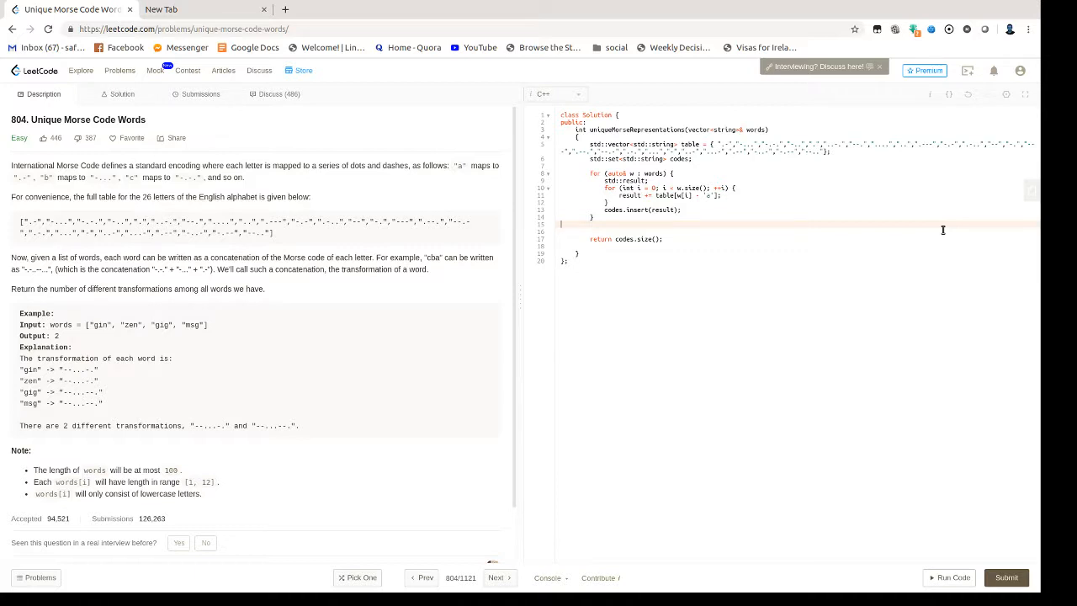
Run the code, fix the declaration to std::string result;, and rerun to get output 2 matching expected 2
{"action": "left_click", "coordinate": [949, 577]}
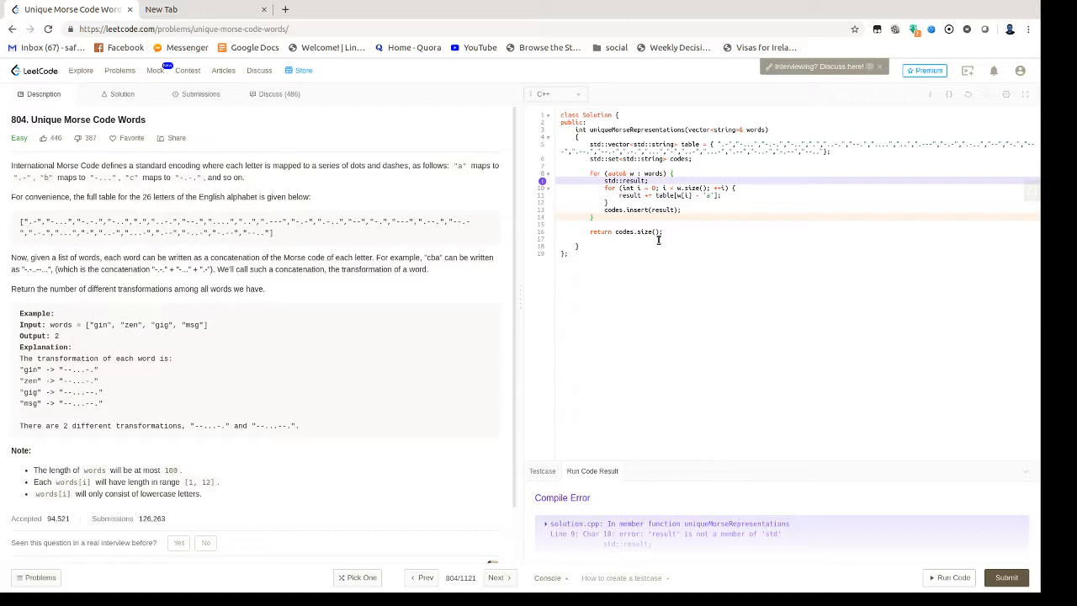
{"action": "left_click", "coordinate": [757, 179]}
{"action": "type", "text": "string "}
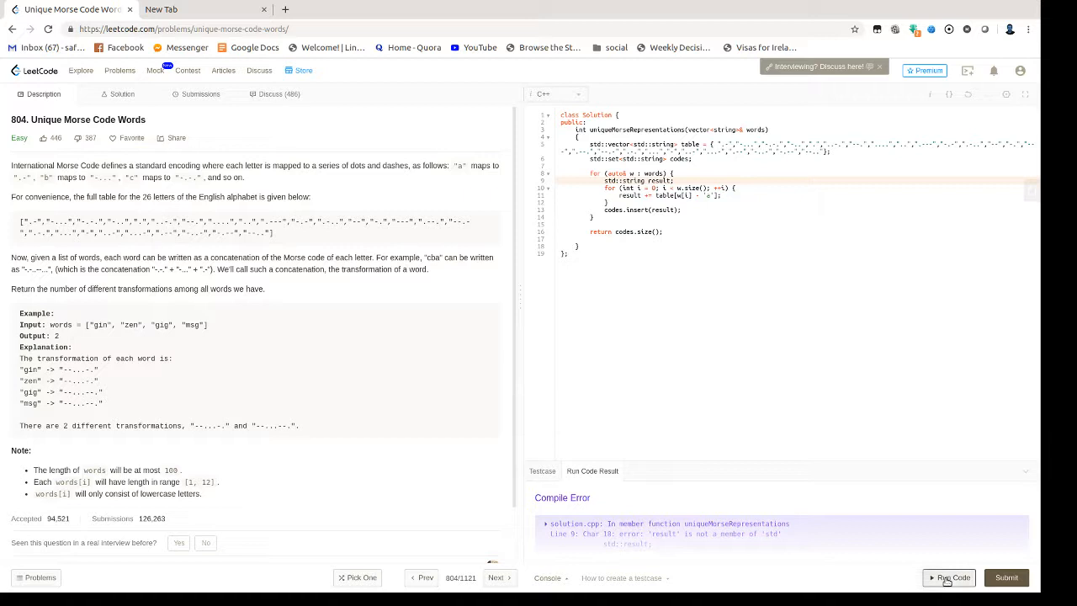
{"action": "left_click", "coordinate": [949, 577]}
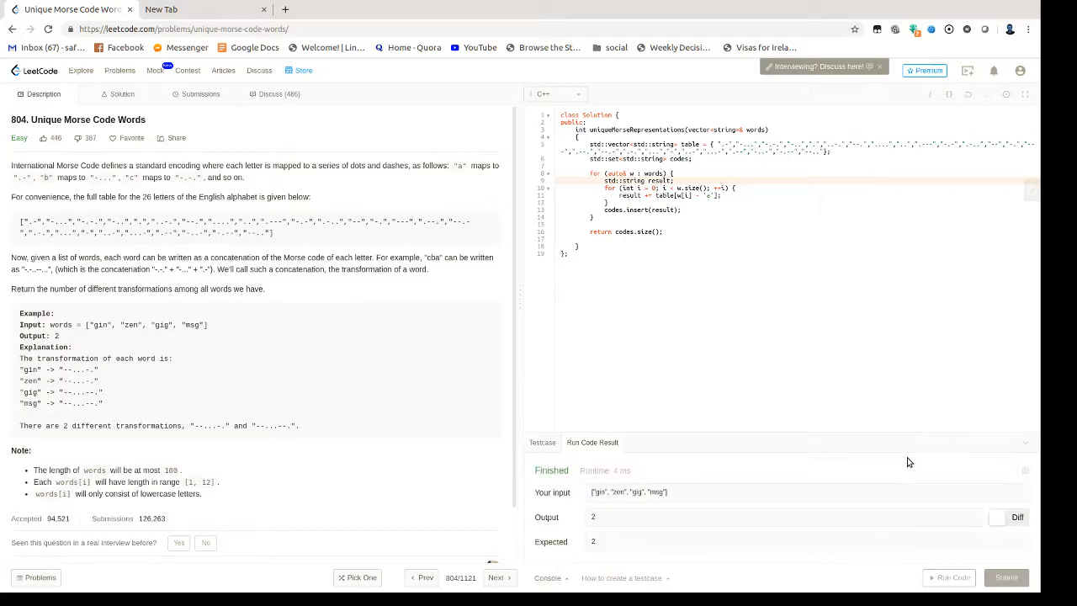
Submit the solution and get Accepted, 0 ms and 8.8 MB
{"action": "left_click", "coordinate": [1007, 578]}
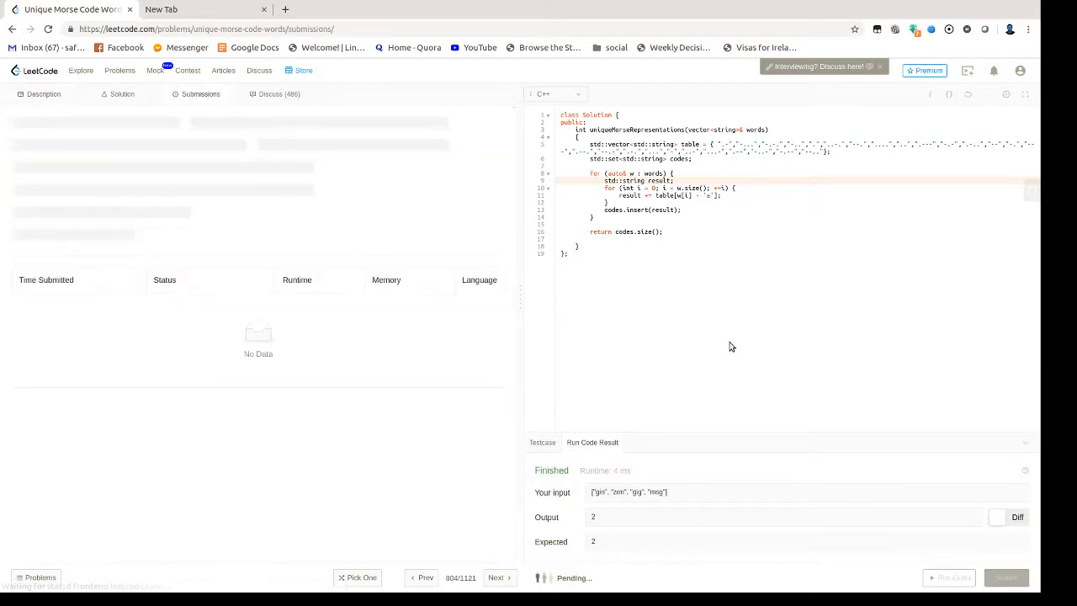
{"action": "left_click", "coordinate": [1006, 577]}
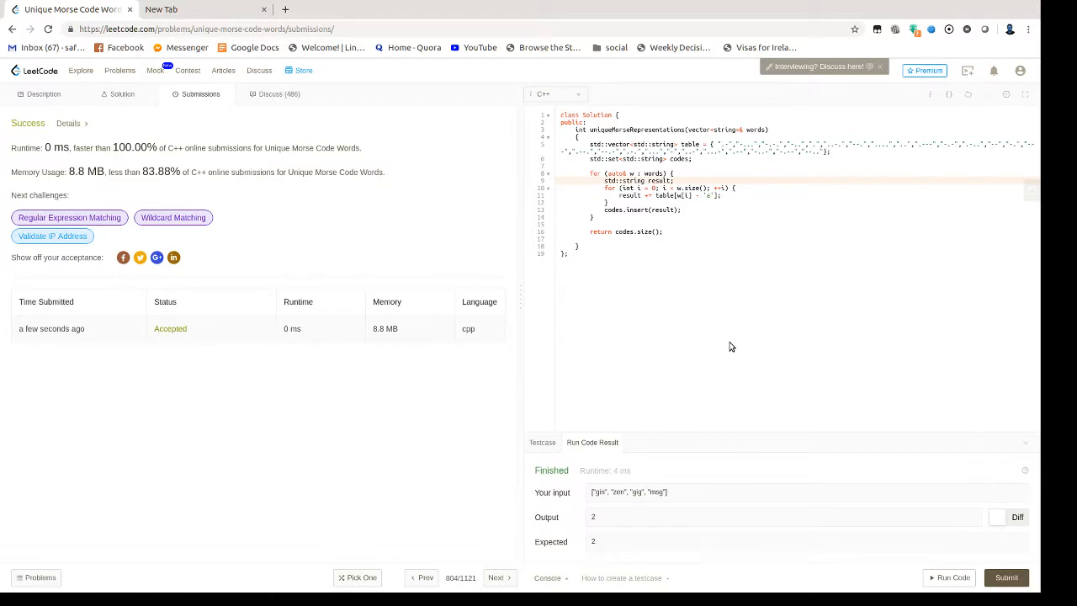
{"action": "mouse_move", "coordinate": [758, 293]}
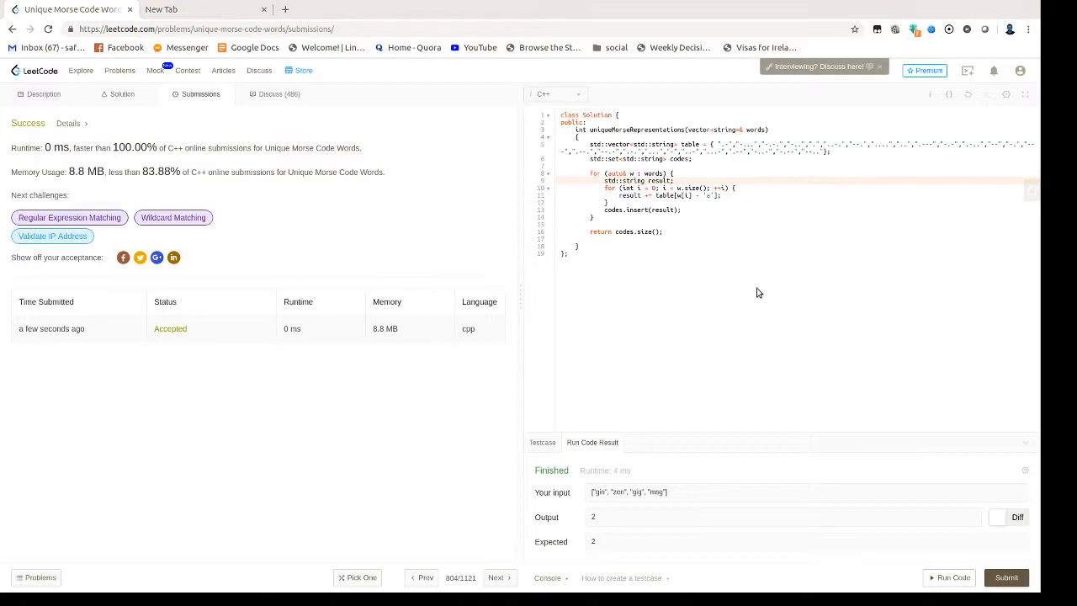